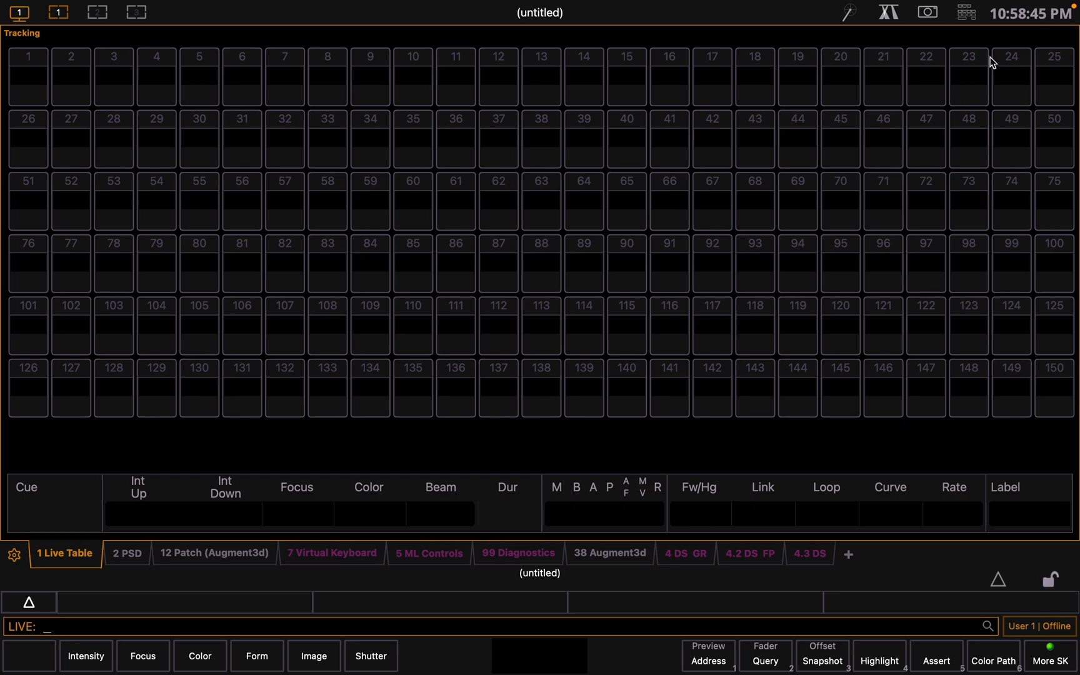
Show the virtual facepanel keypad over the empty Live channel table
left_click(967, 12)
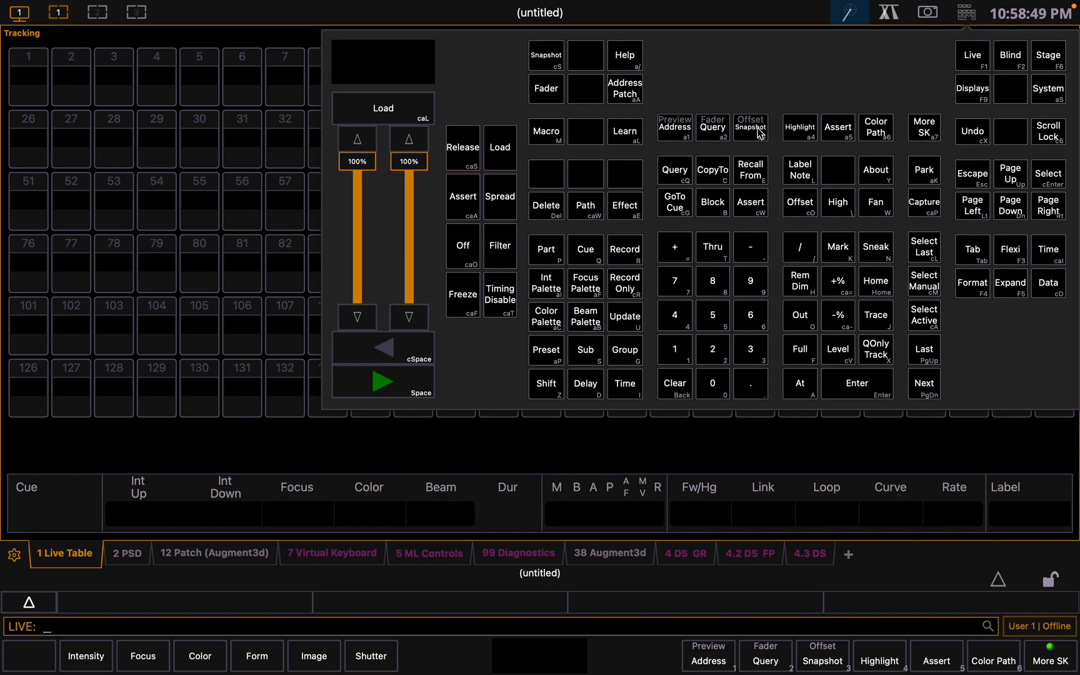
Enter the patch table in Blind with Channel 1 on the command line
left_click(214, 553)
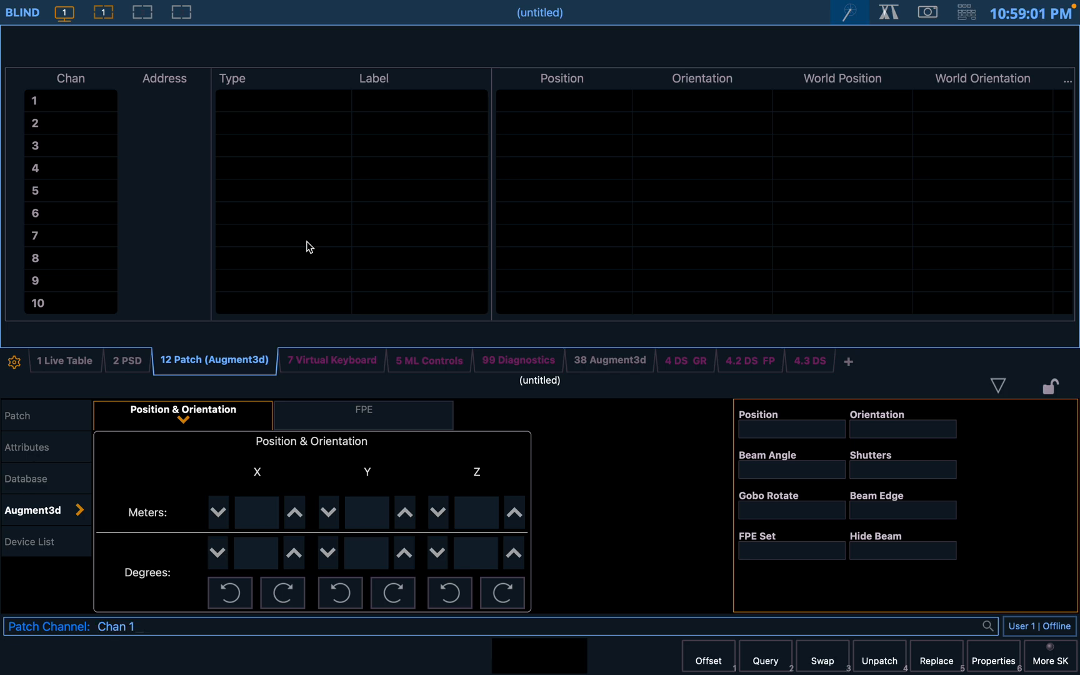
mouse_move(600, 514)
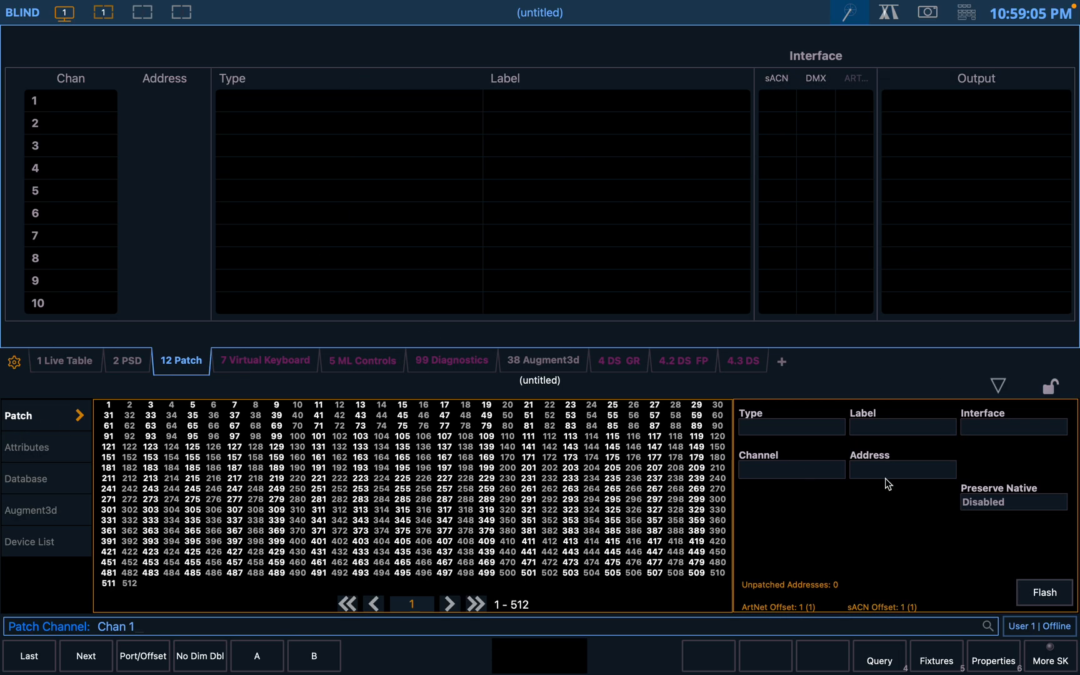
mouse_move(959, 412)
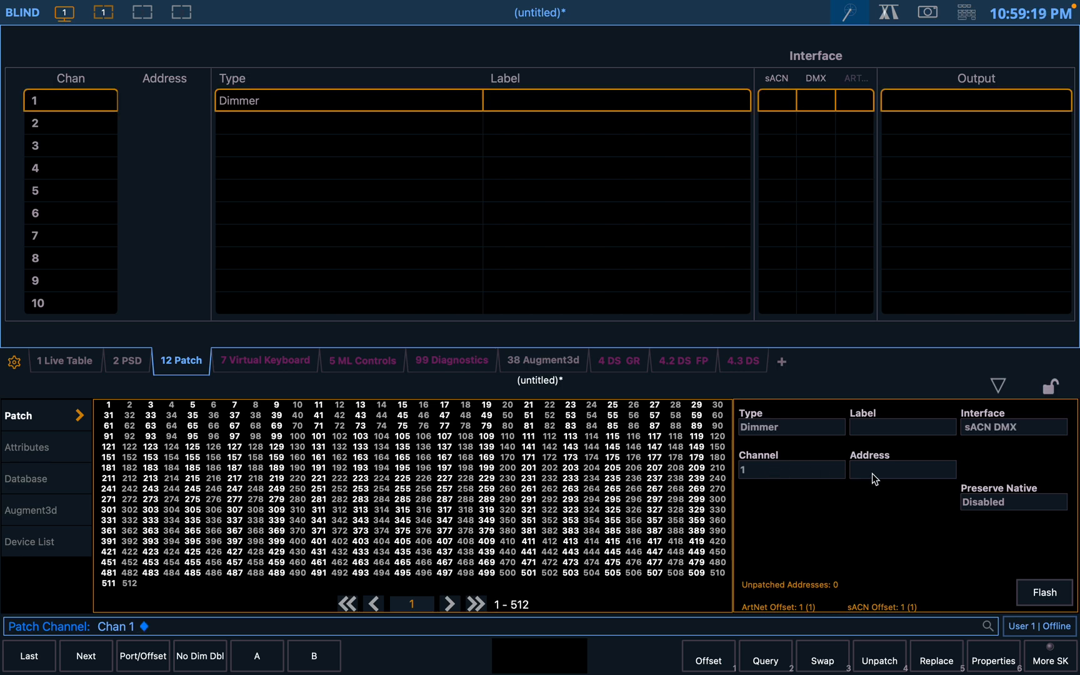
Select channel 1's Address field to give it address 1/1
left_click(901, 470)
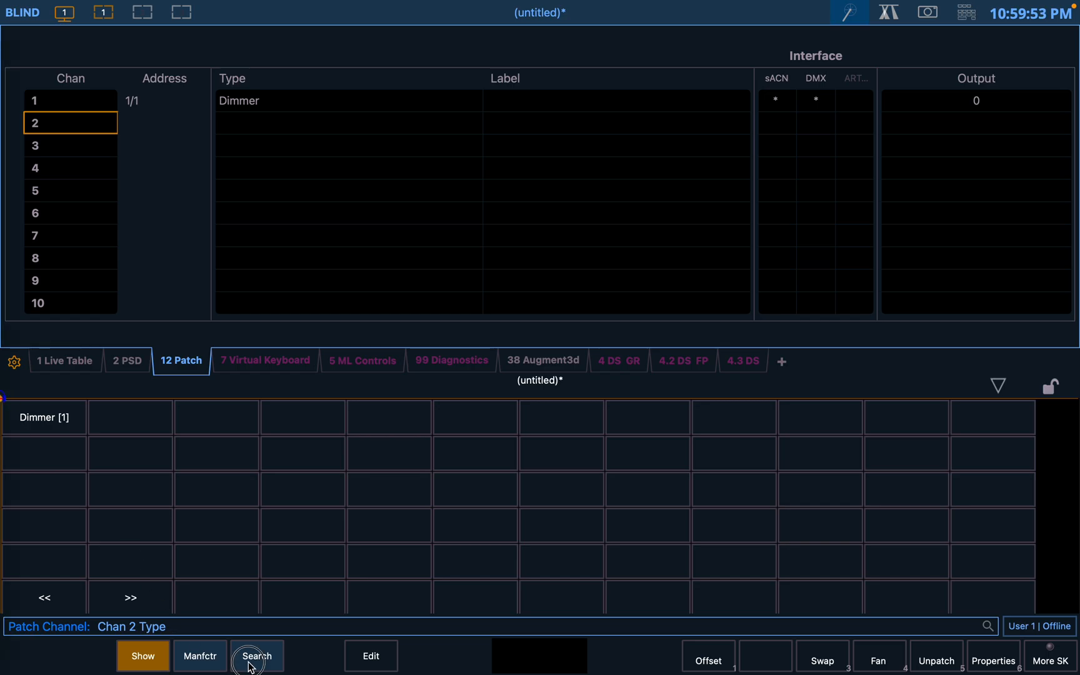
Search the fixture library for 'Chauve' and assign Chauvet AmHaze [2] to channel 2
left_click(257, 655)
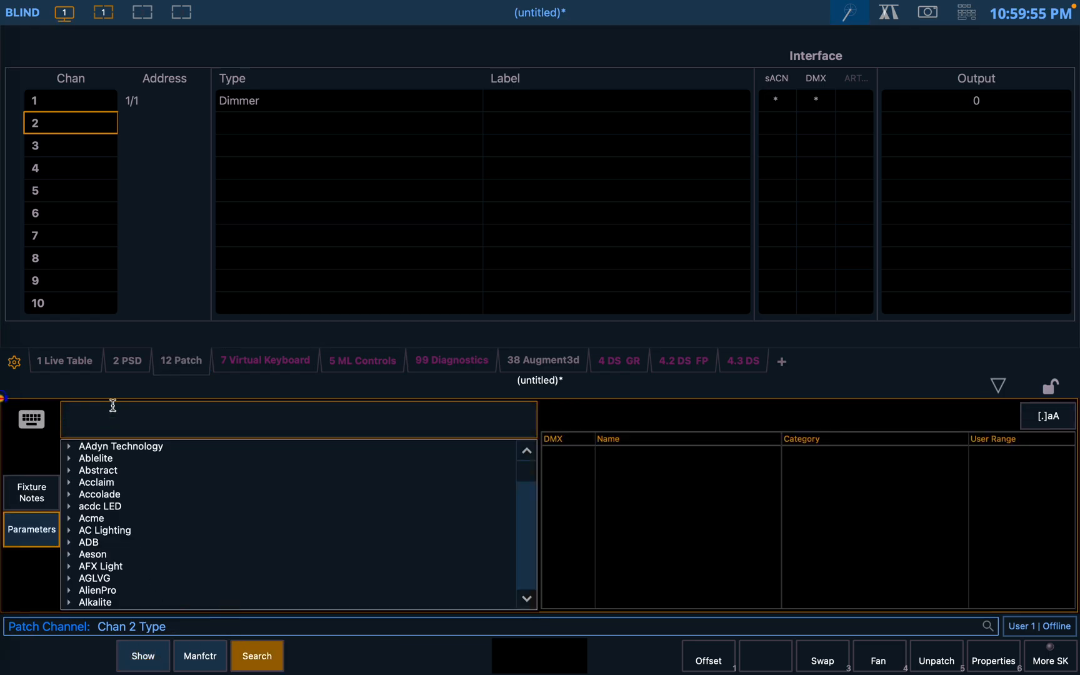
type("Chauve")
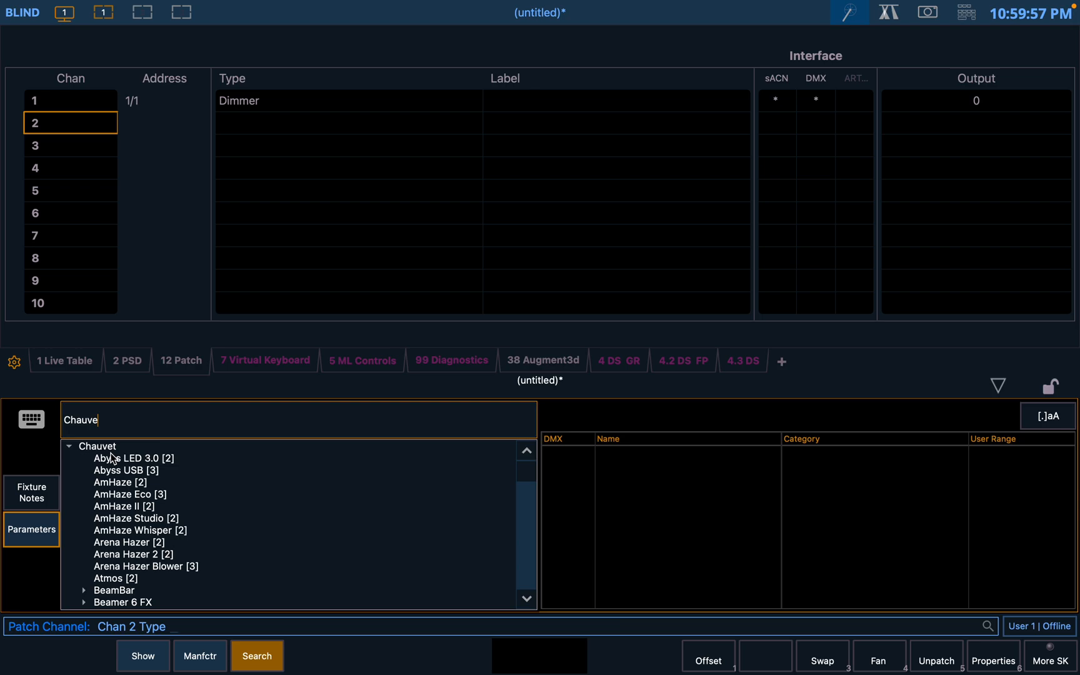
scroll("down", 3)
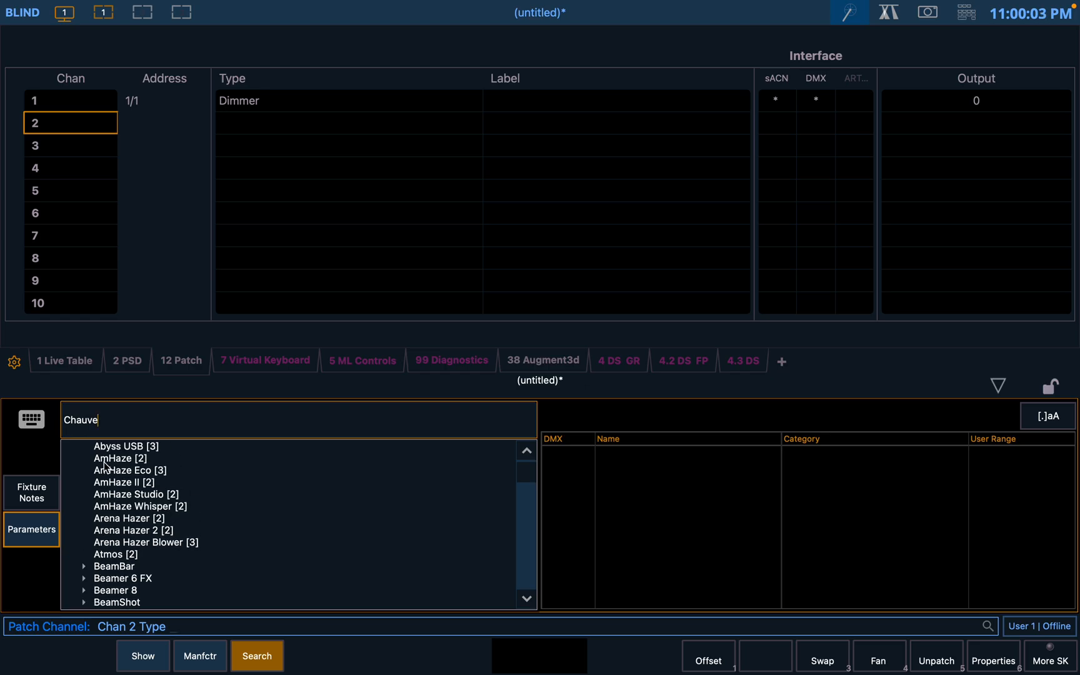
left_click(119, 459)
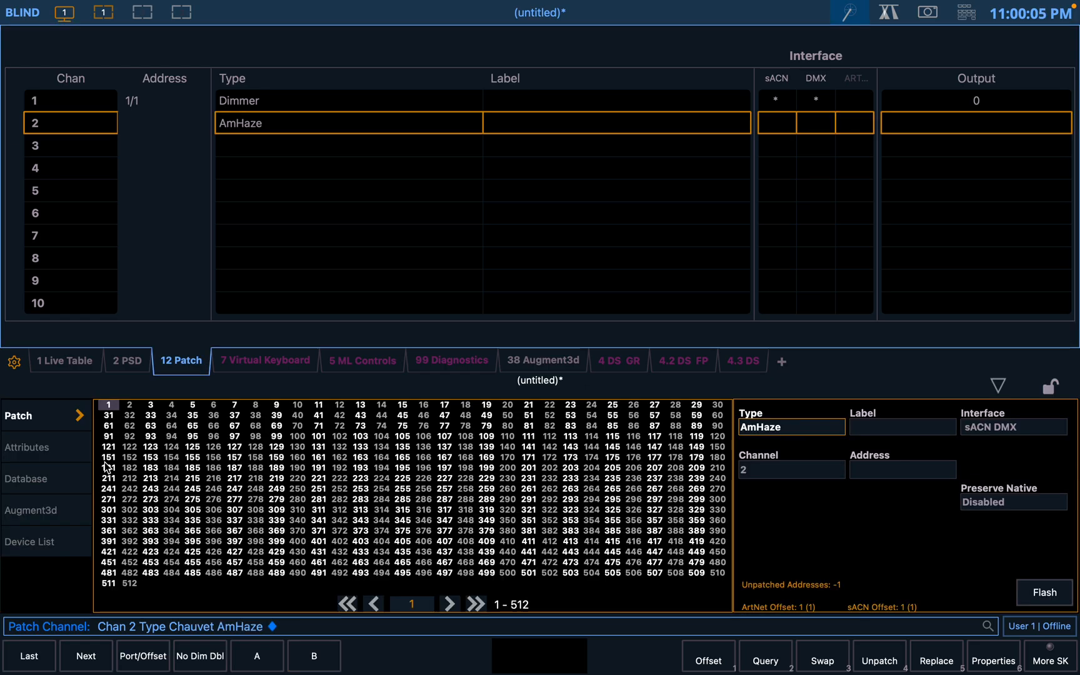
mouse_move(825, 466)
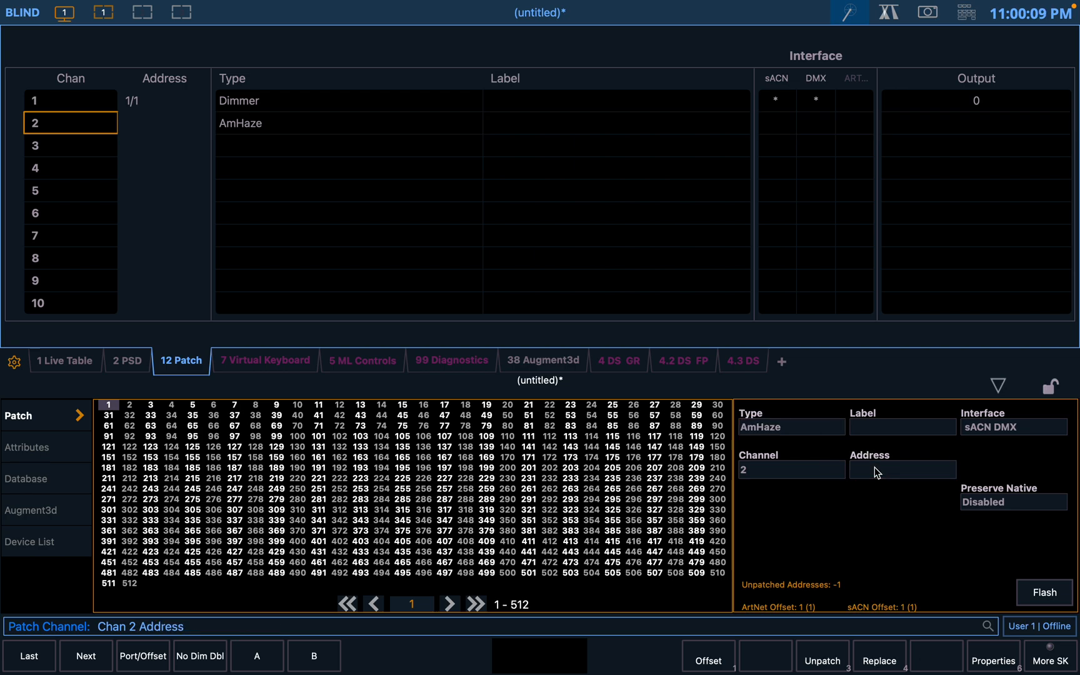
Begin channel 2's address with universe 4 on the command line
type("4 /")
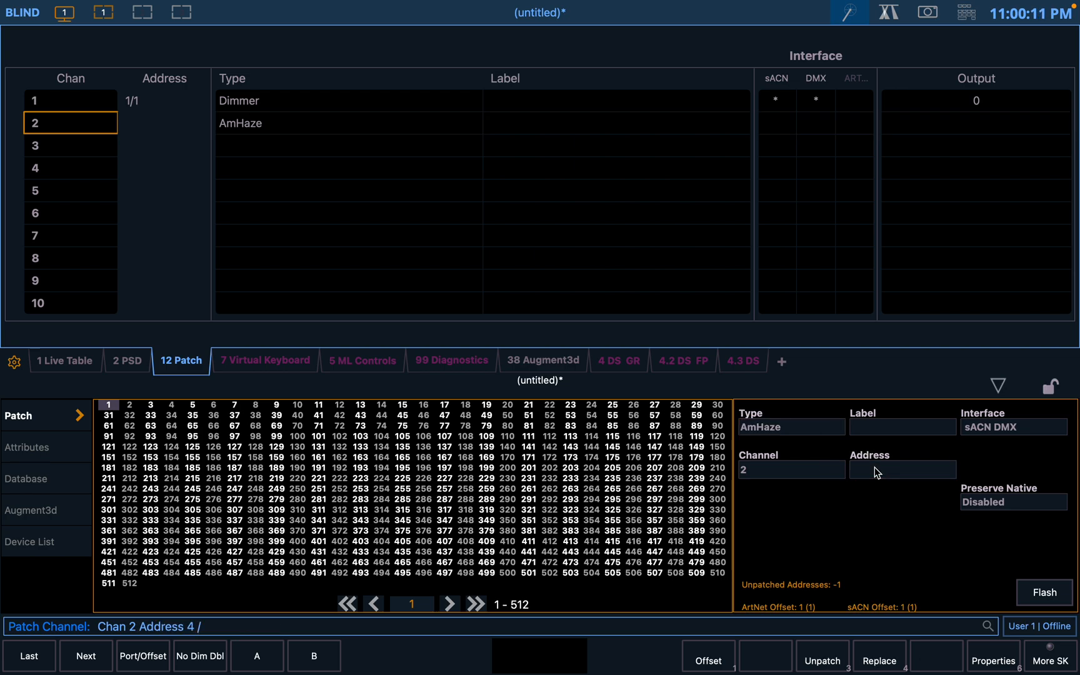